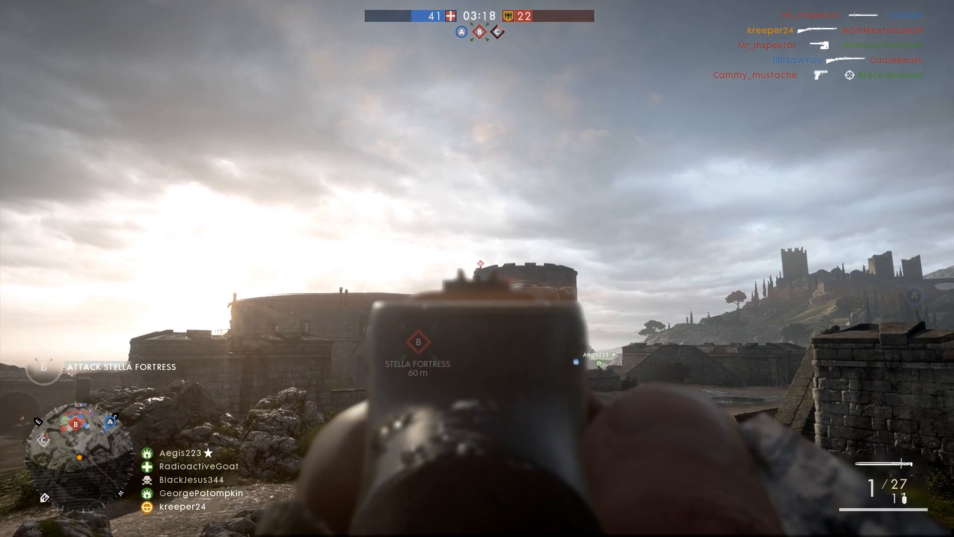
# Select the saved custom profile OC TESTING as the applied profile
pyautogui.click(477, 268)
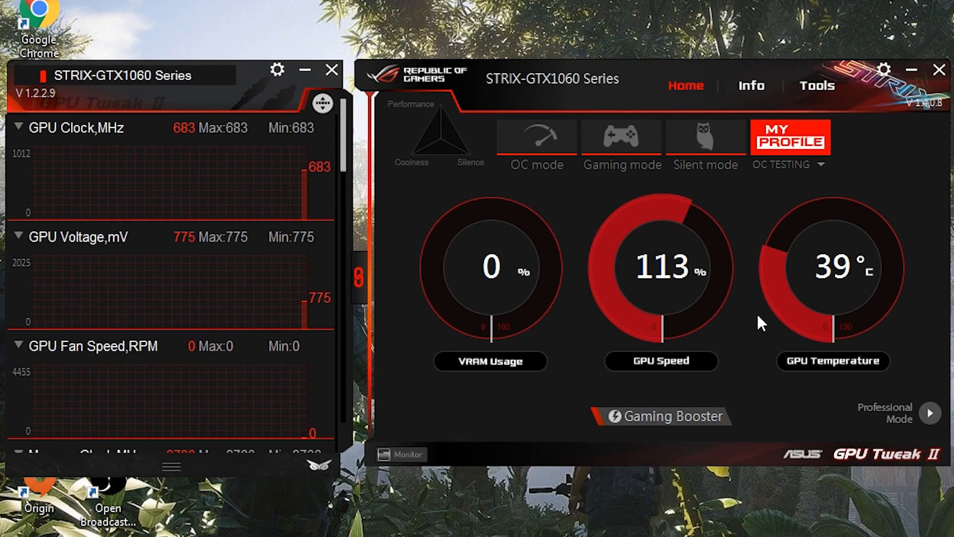
pyautogui.moveTo(814, 199)
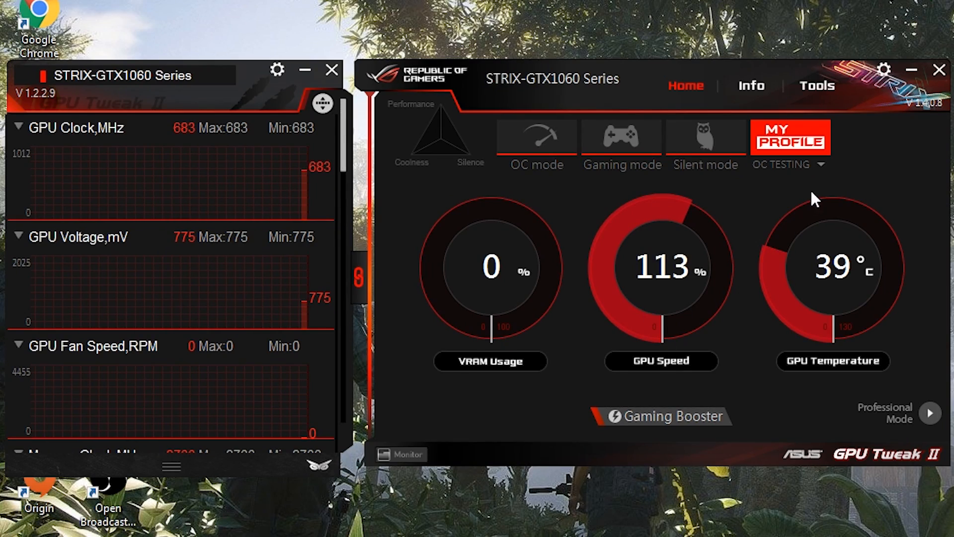
pyautogui.click(821, 165)
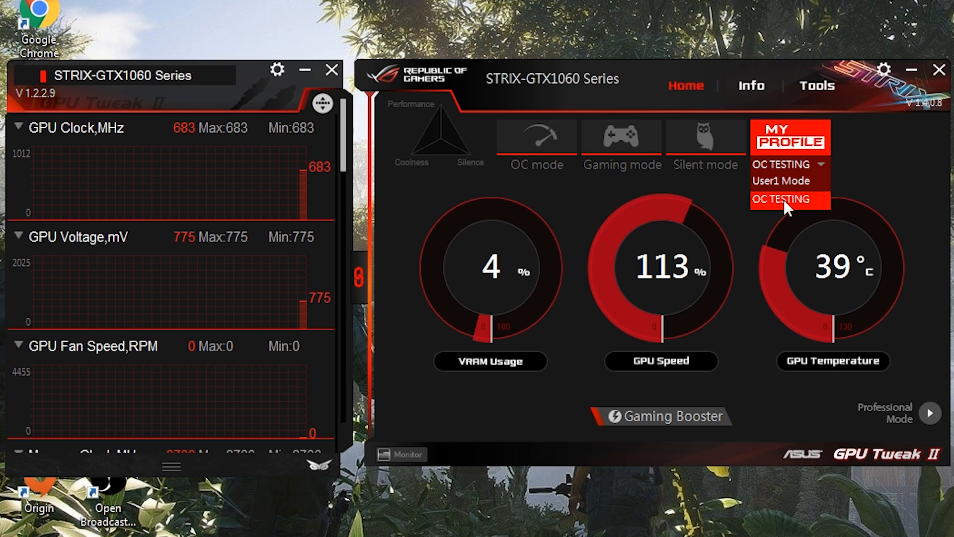
pyautogui.click(786, 199)
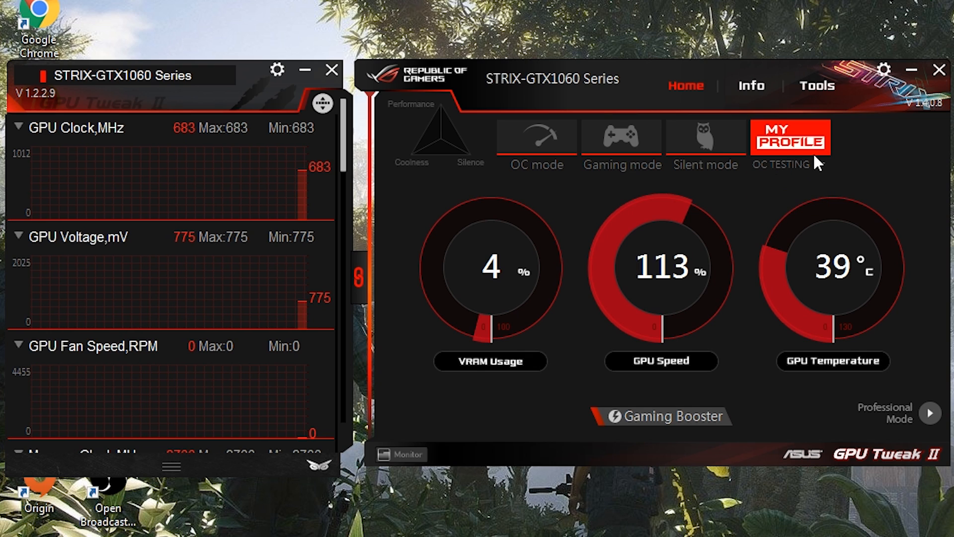
pyautogui.moveTo(886, 412)
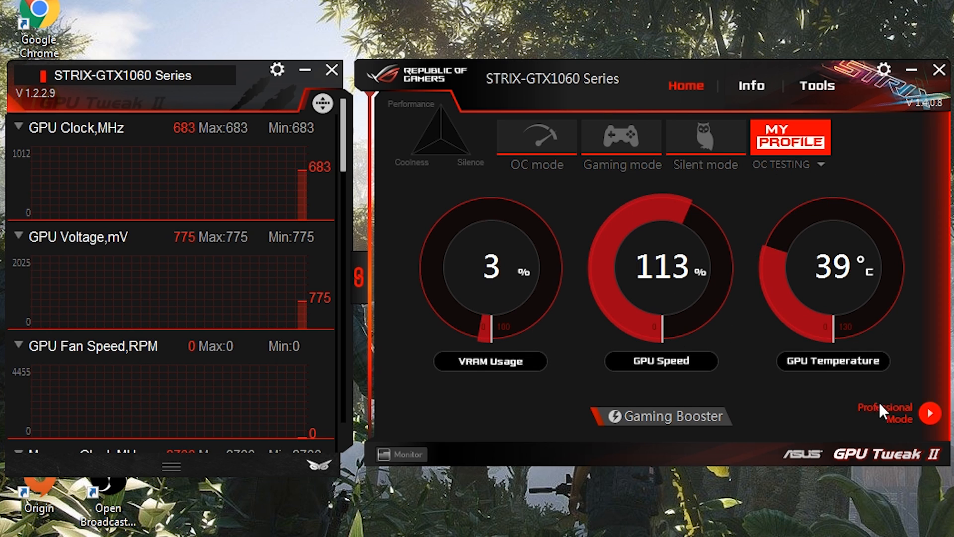
# Switch to Professional Mode and review GPU clock 1940 MHz, memory 8700 MHz, power target 110%
pyautogui.click(930, 413)
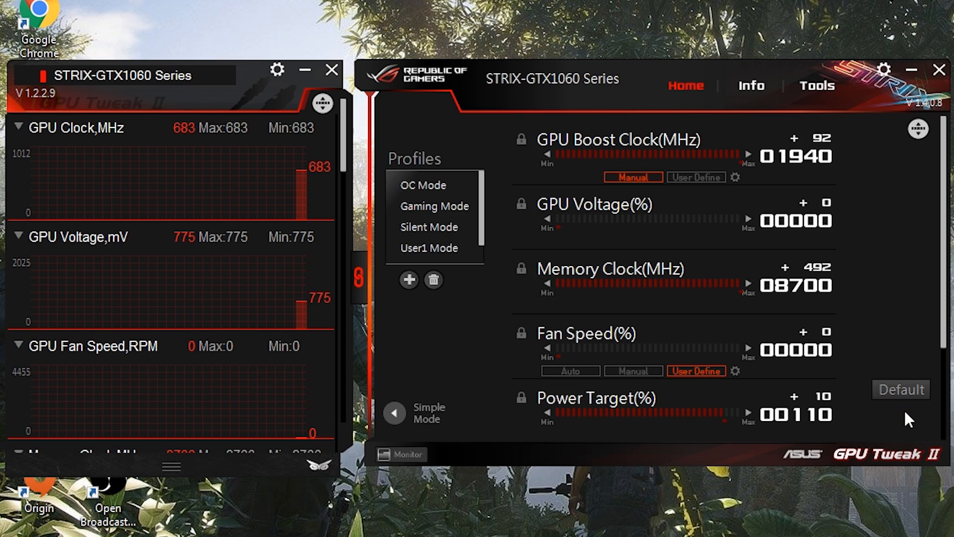
pyautogui.moveTo(643, 245)
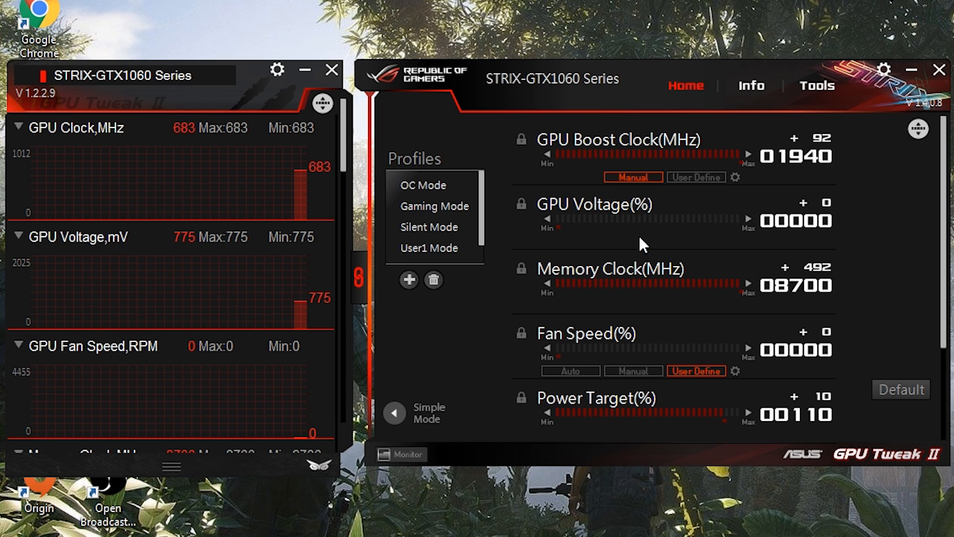
pyautogui.moveTo(759, 159)
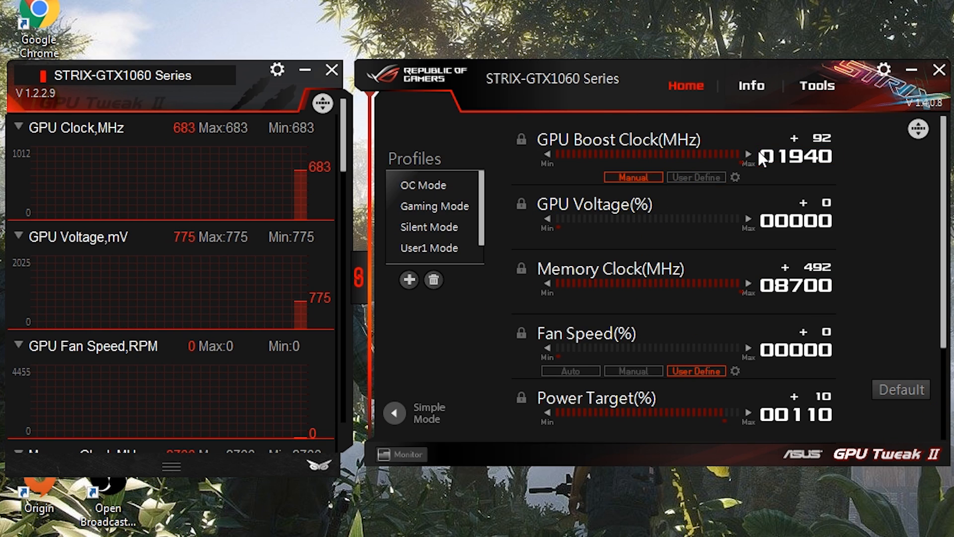
pyautogui.moveTo(834, 271)
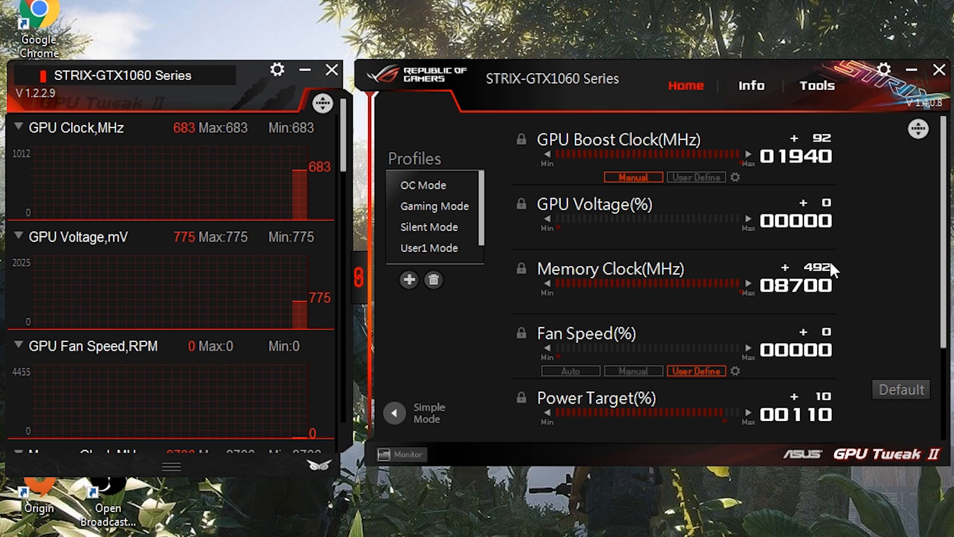
pyautogui.scroll(-3)
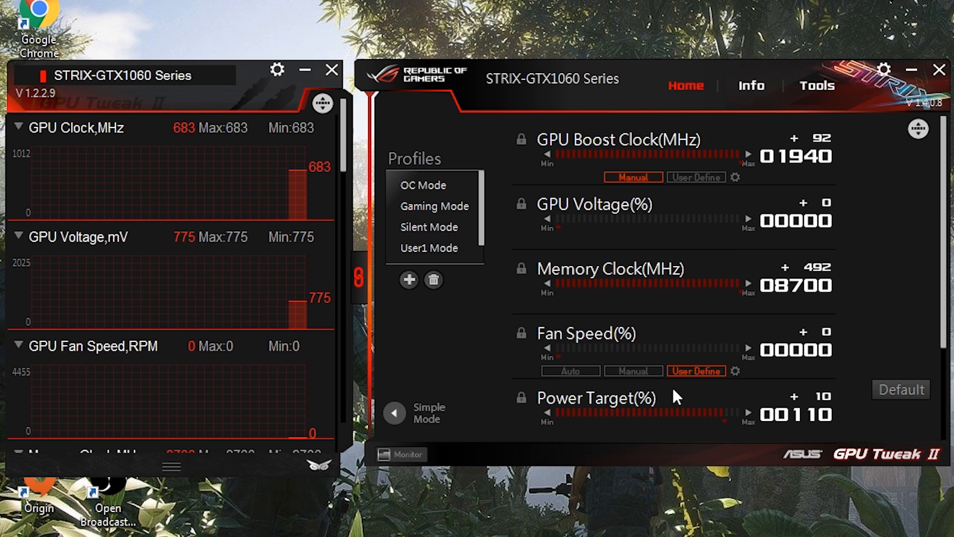
pyautogui.click(796, 220)
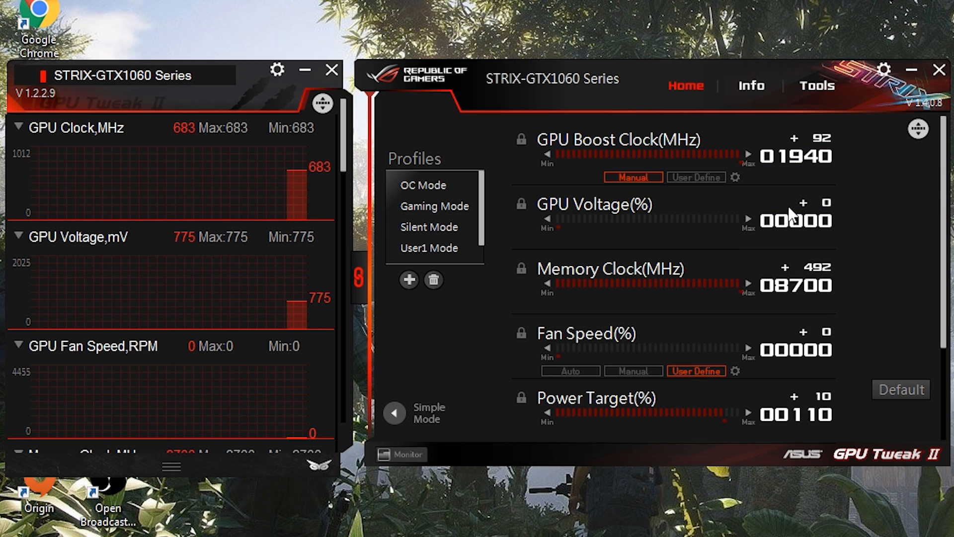
pyautogui.moveTo(924, 88)
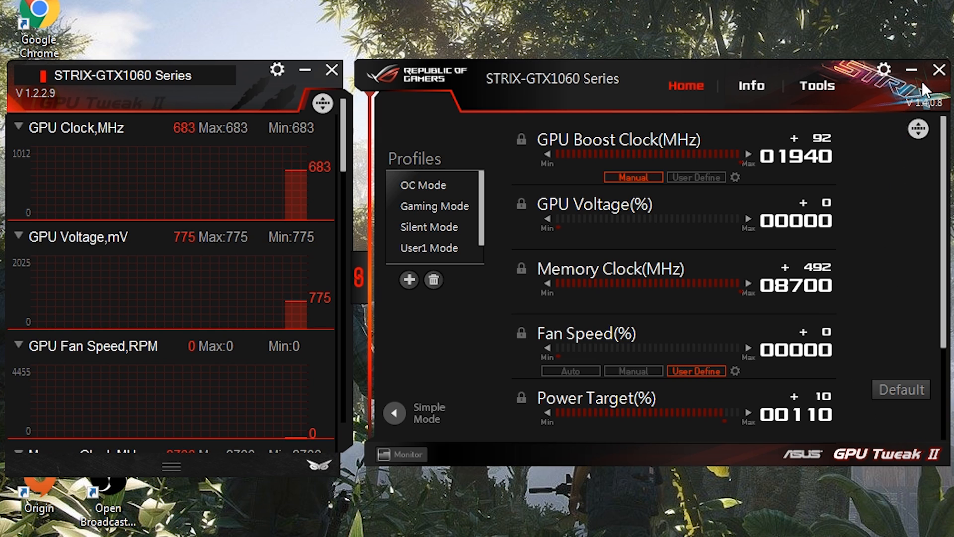
pyautogui.moveTo(939, 70)
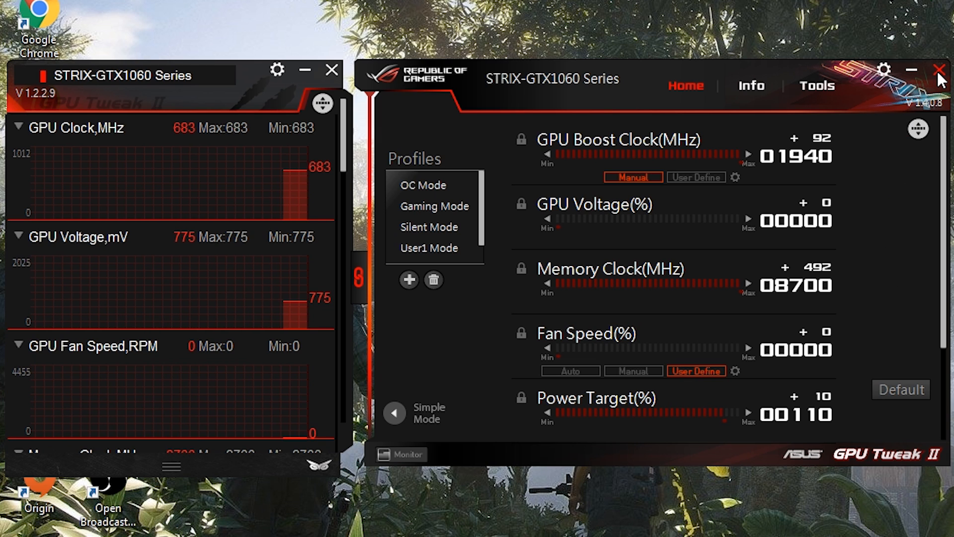